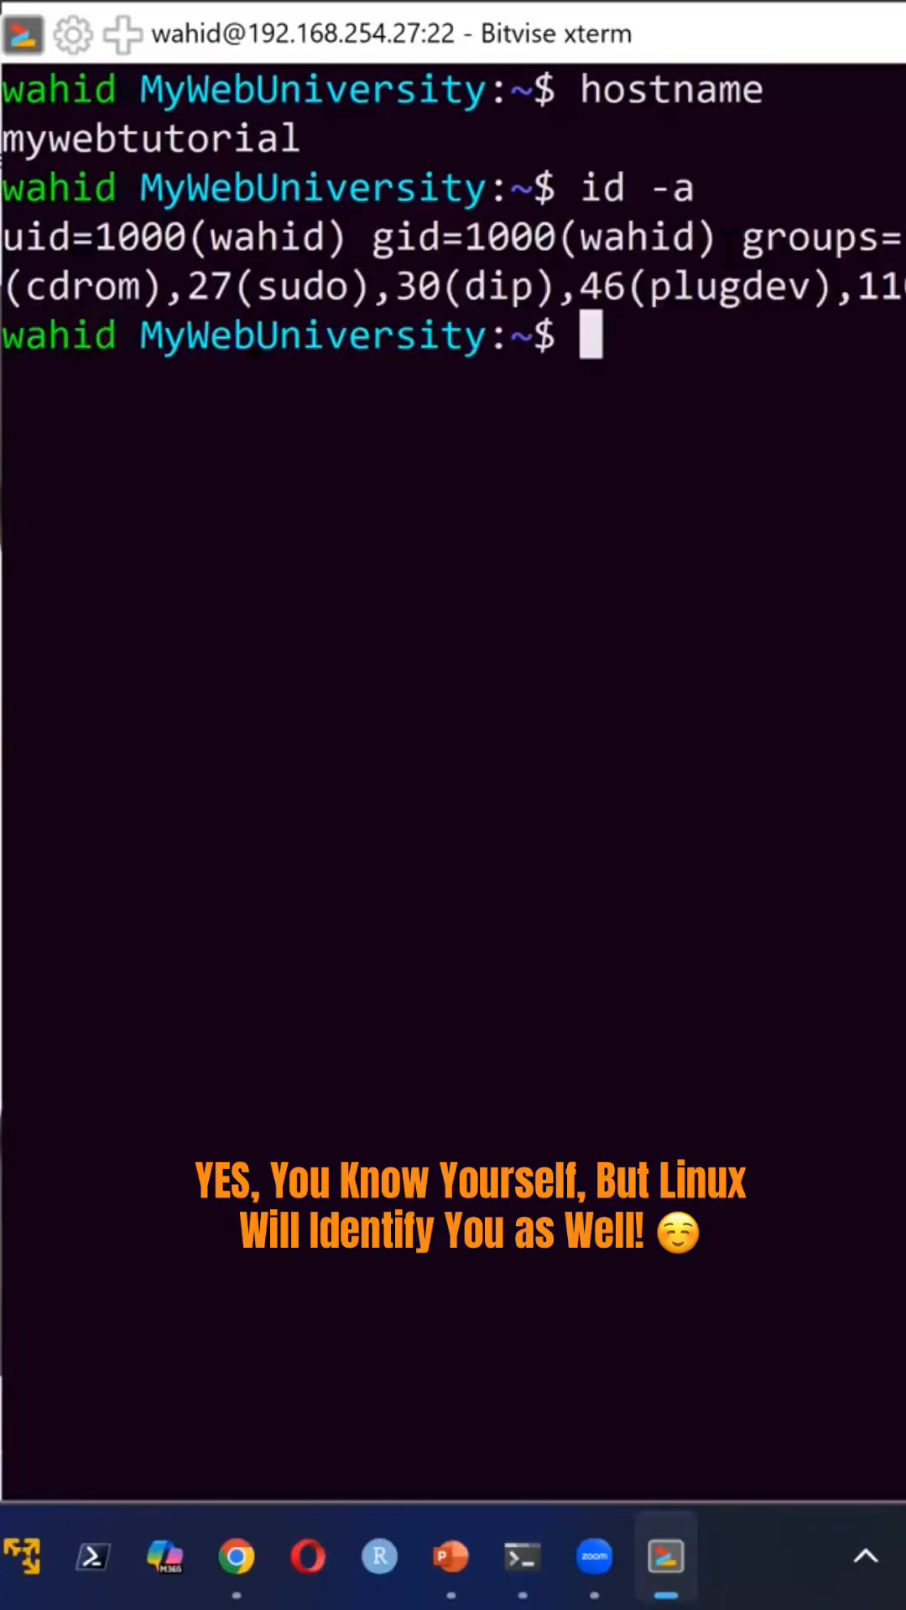
- Show the user's name, numeric UID, numeric GID and primary group name with id -un, -u, -g, -gn
text(id -un)
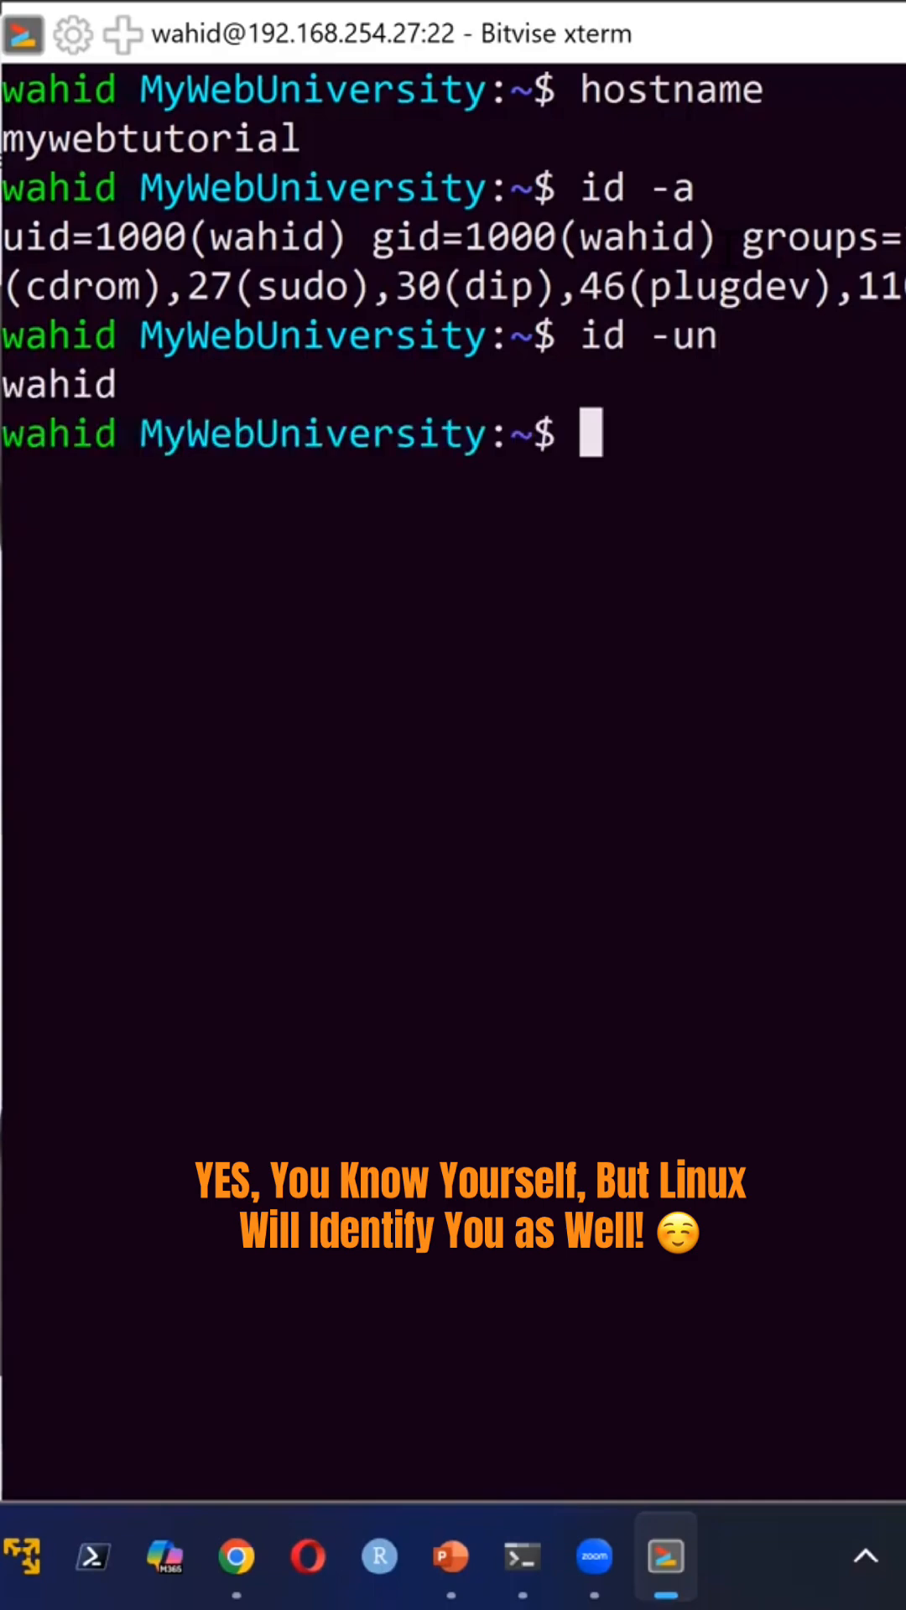
text(id -u)
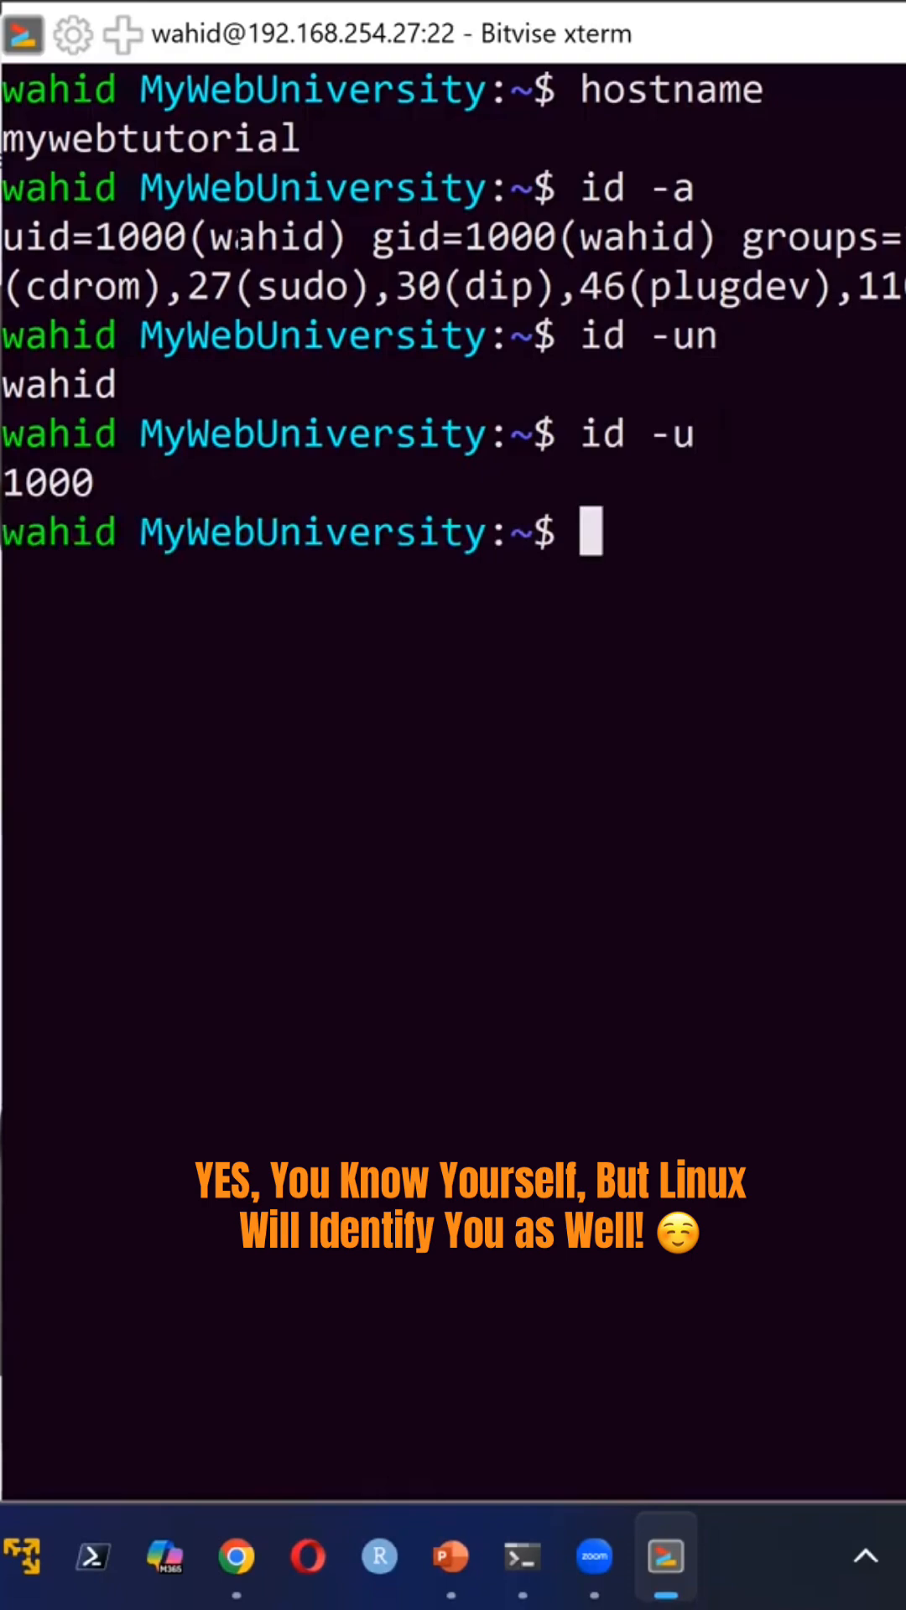
text(id -u)
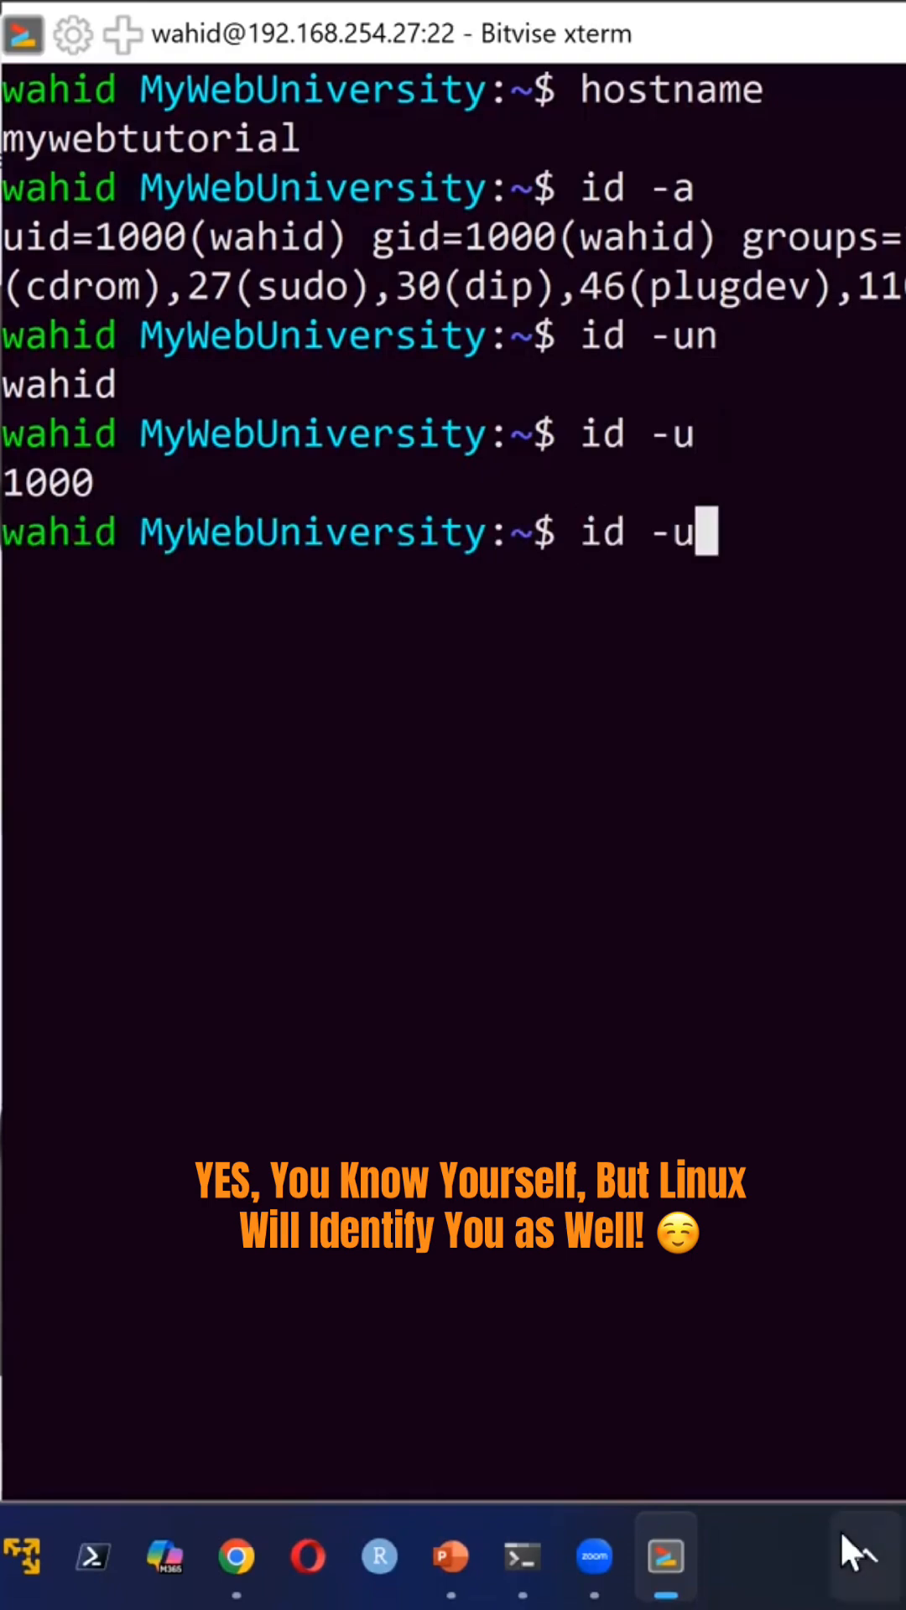
key(Return)
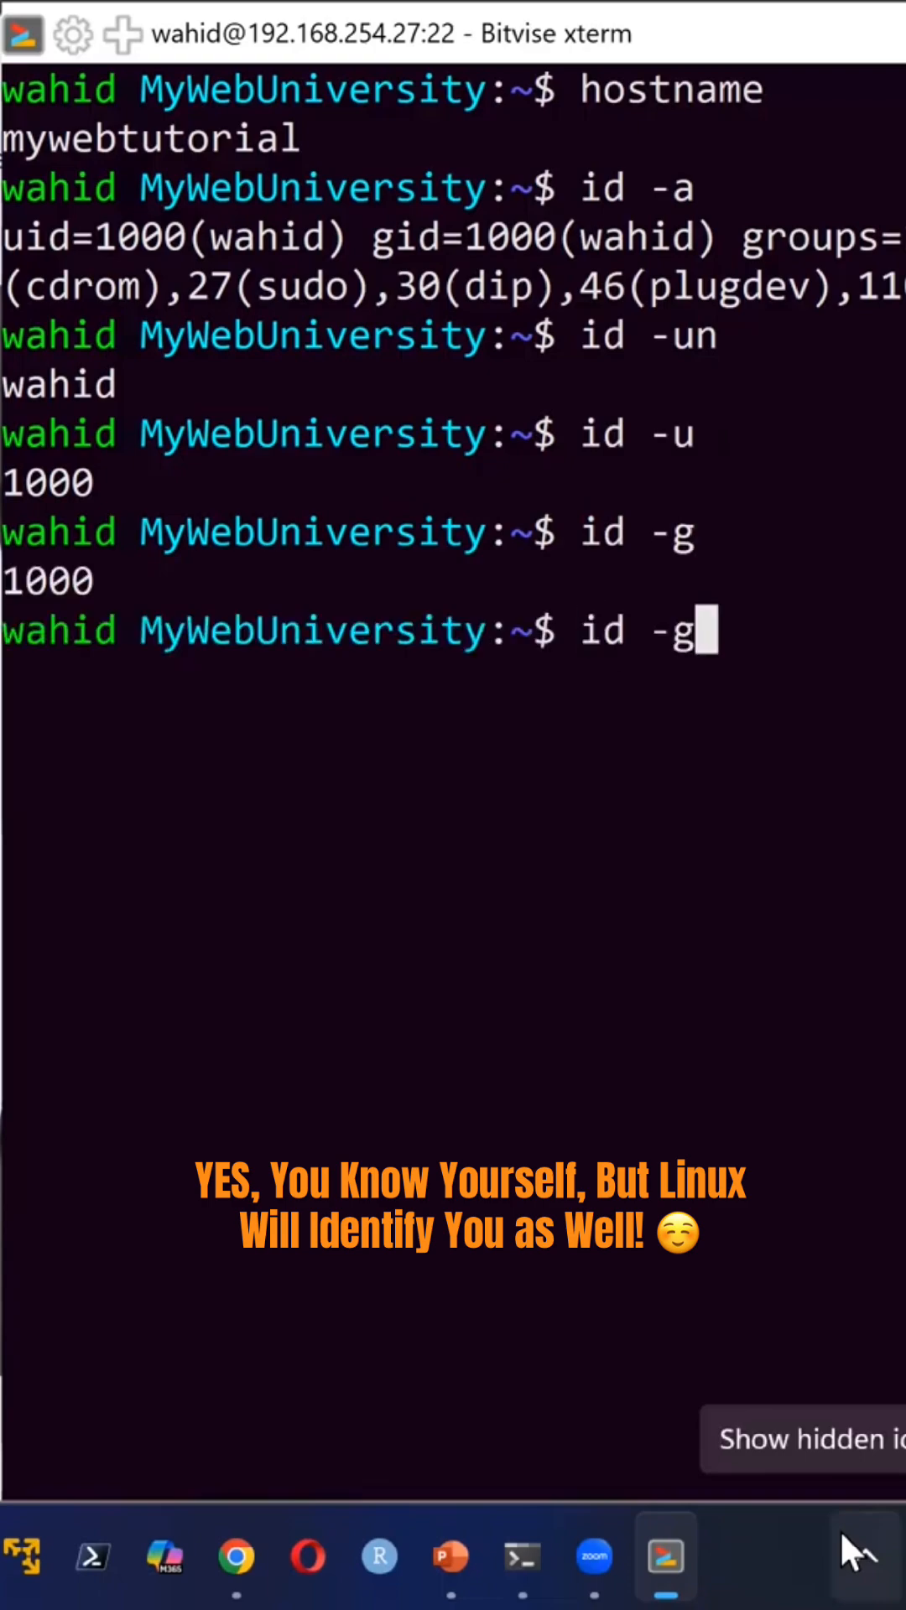
key(Return)
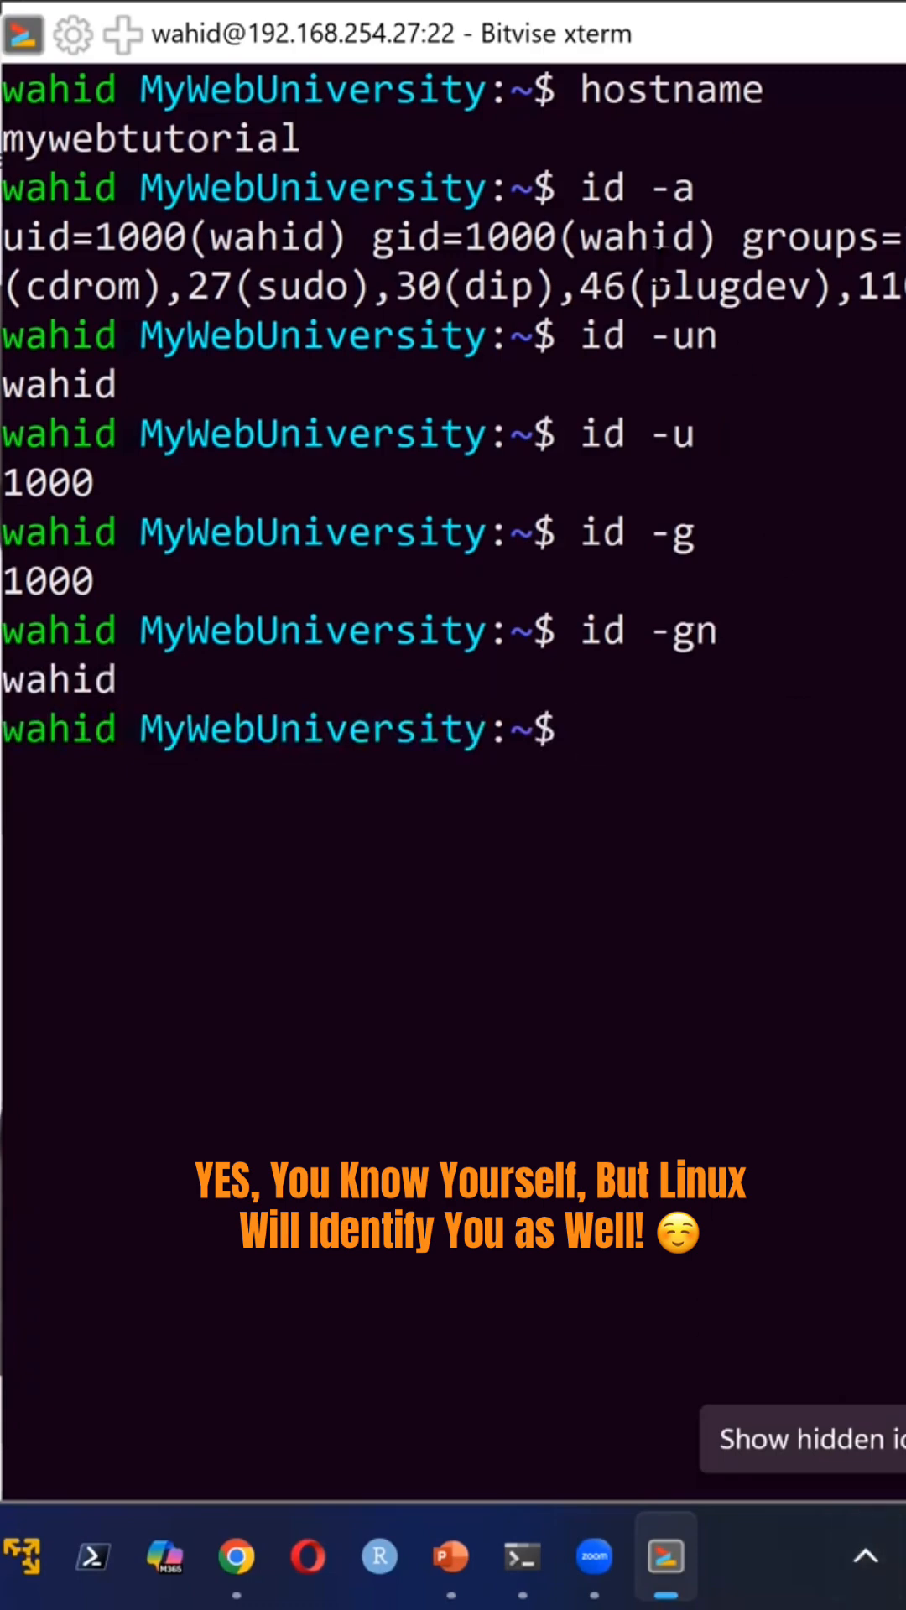
- List the user's groups and display the account entry with groups and getent passwd
text(gro)
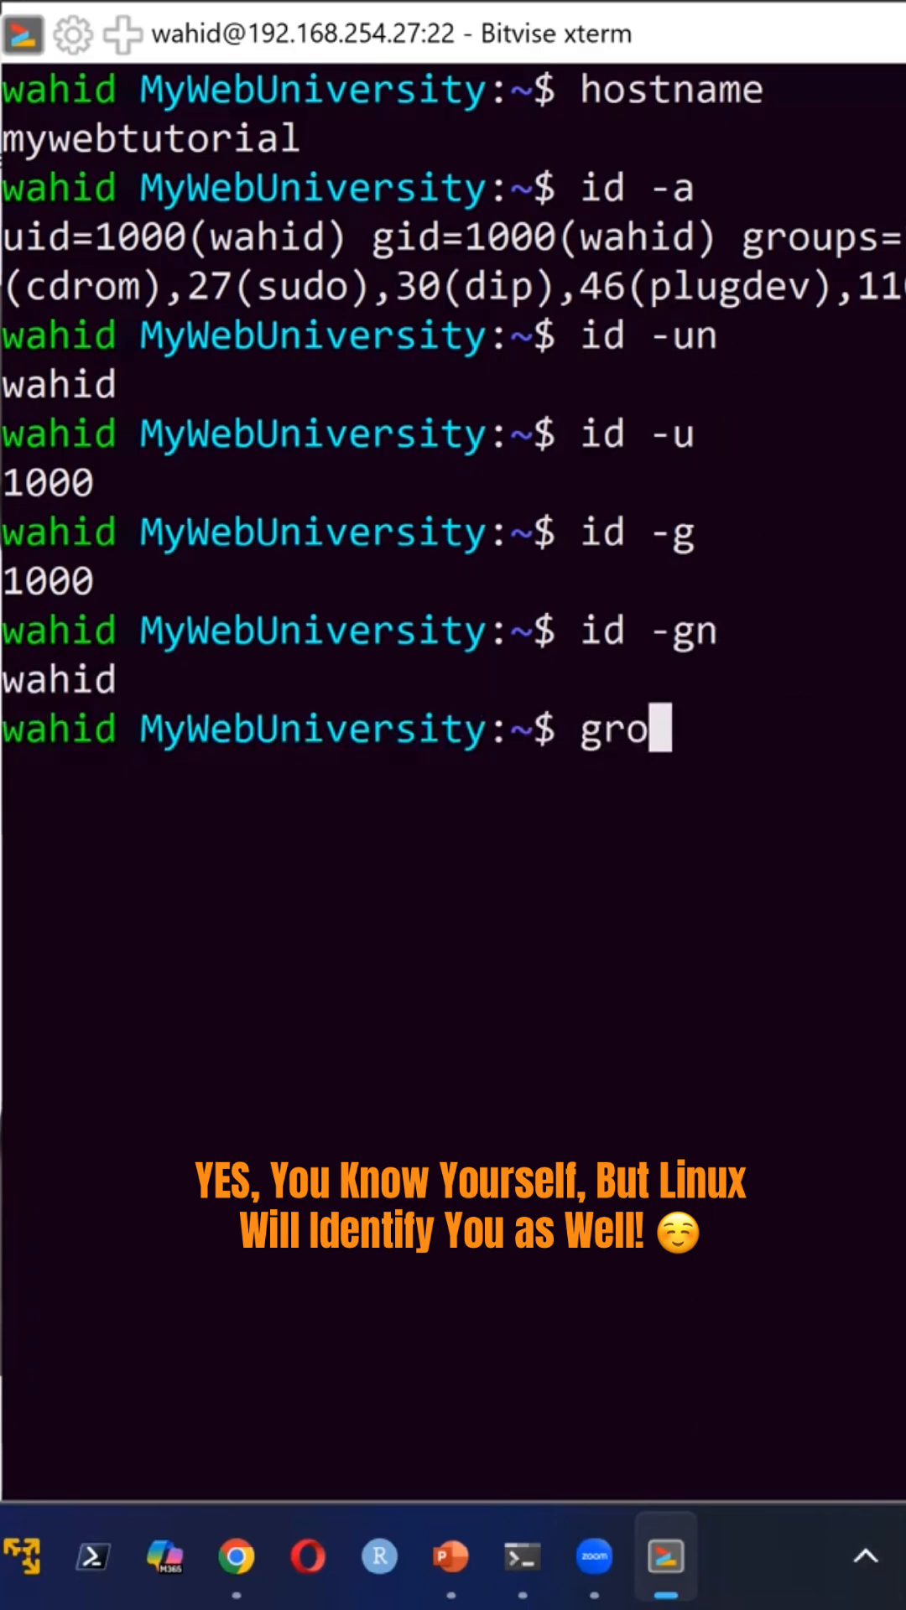
key(Return)
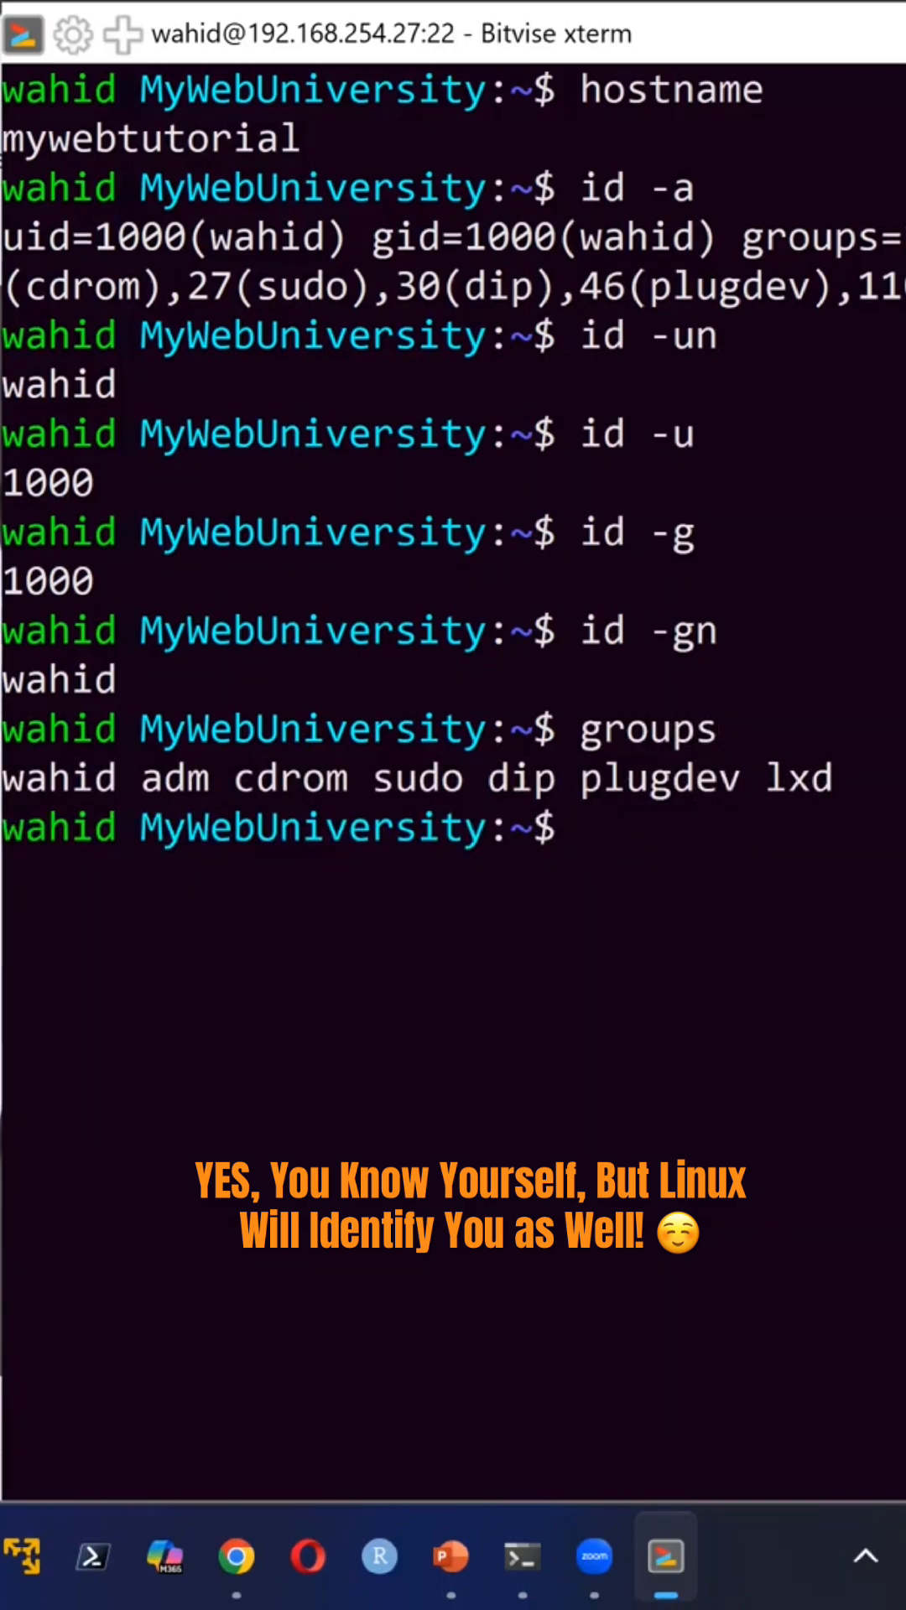
text(geten)
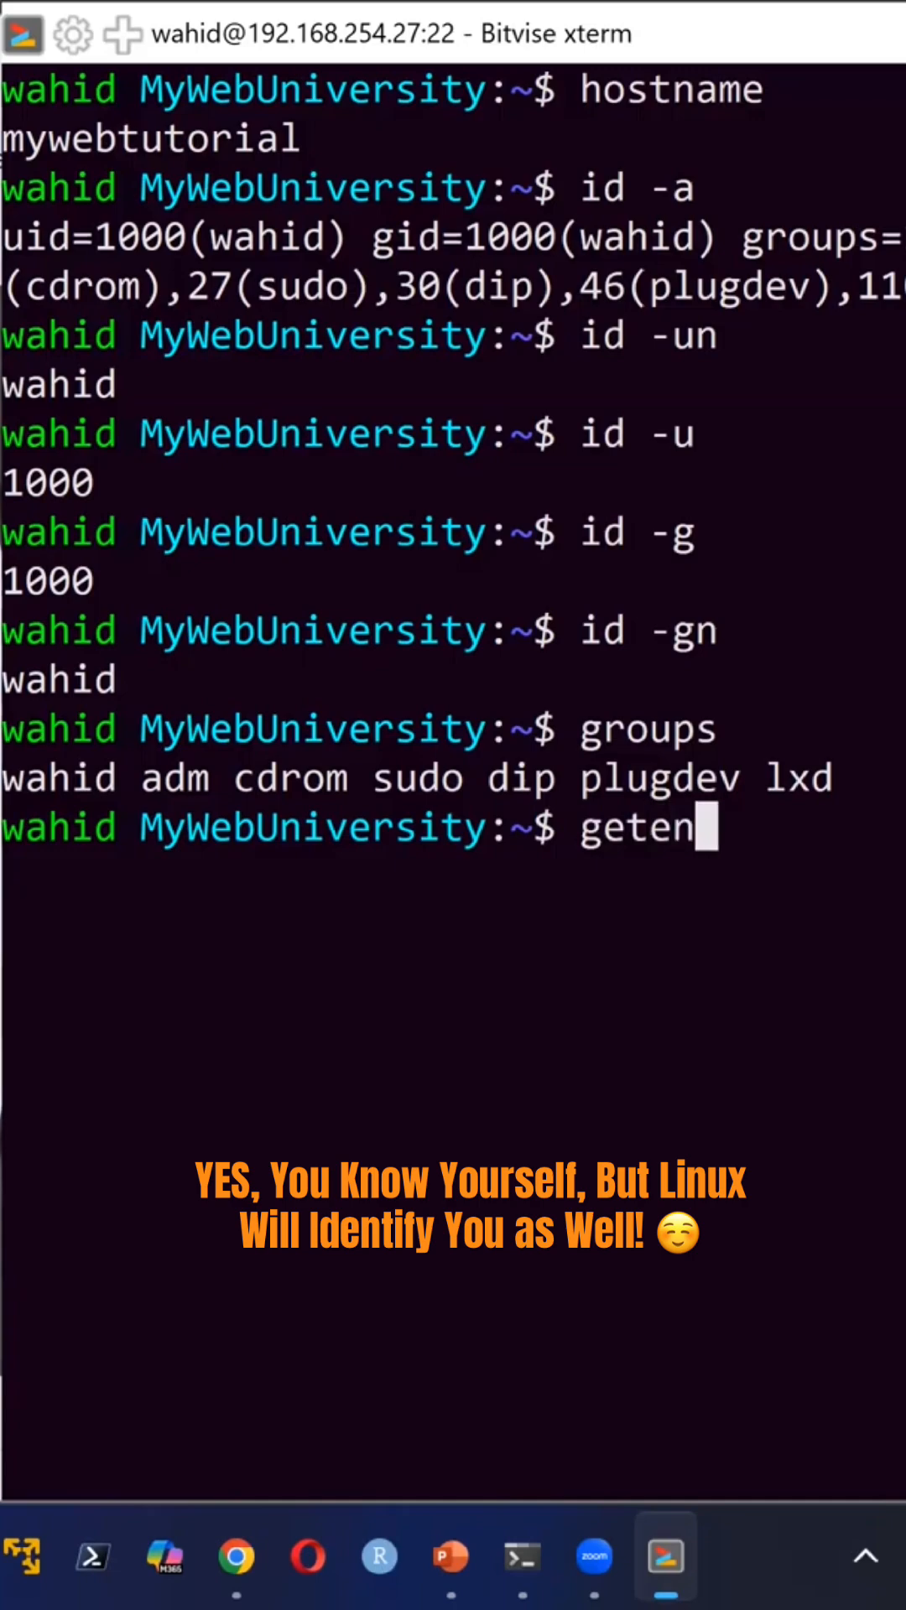
key(Return)
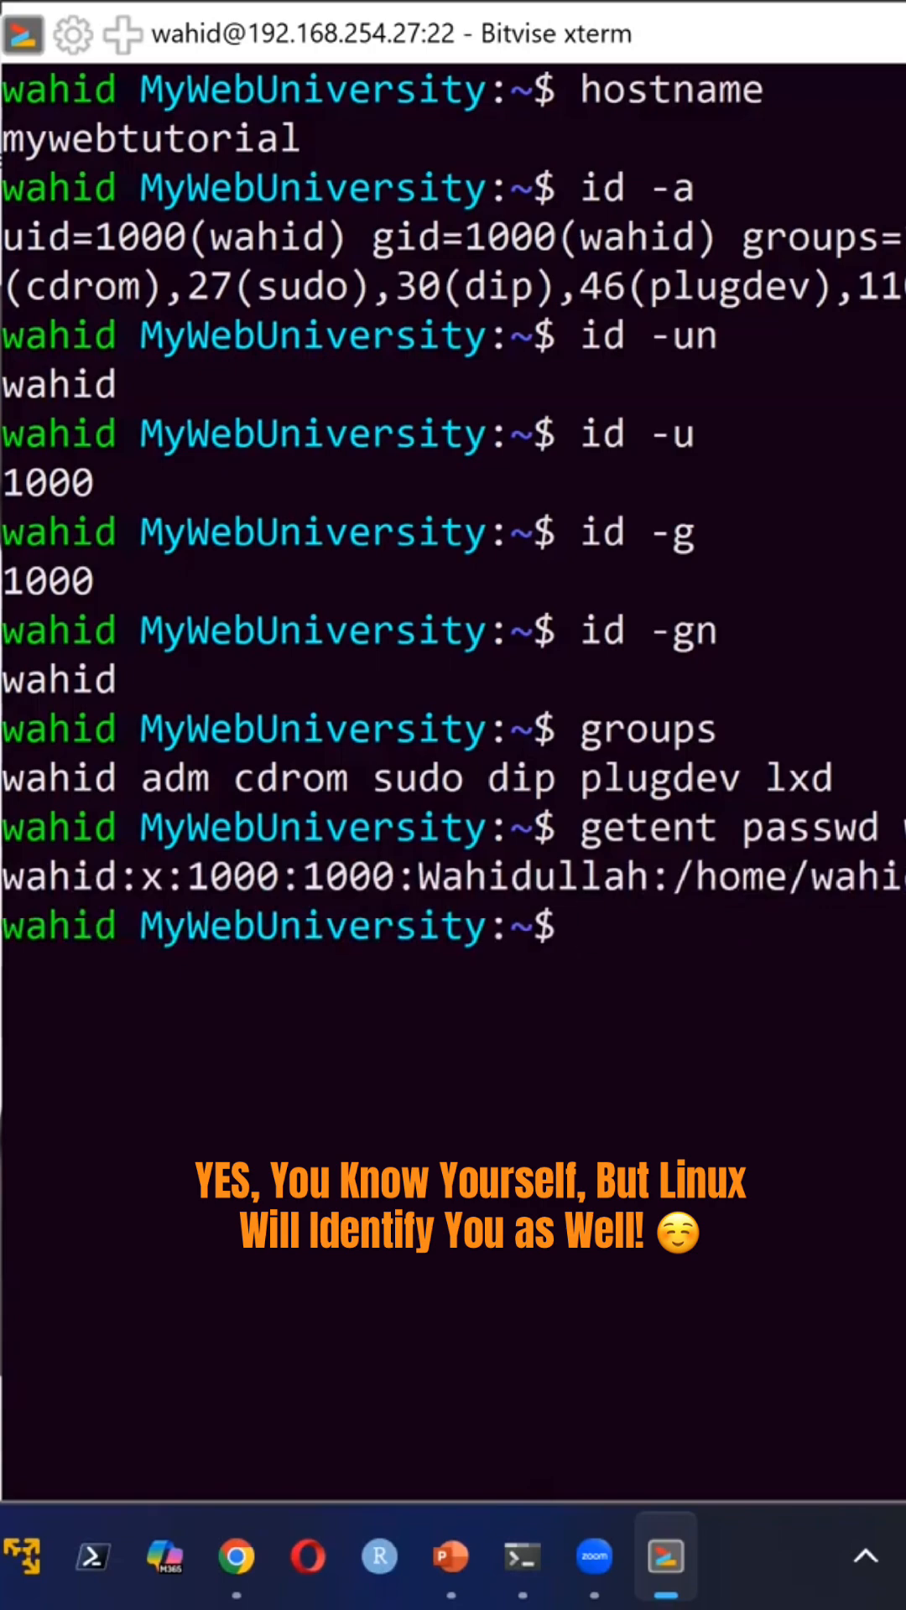
- Print the login shell /bin/bash and home directory /home/wahid via echo $SHELL and $HOME
text(echo $)
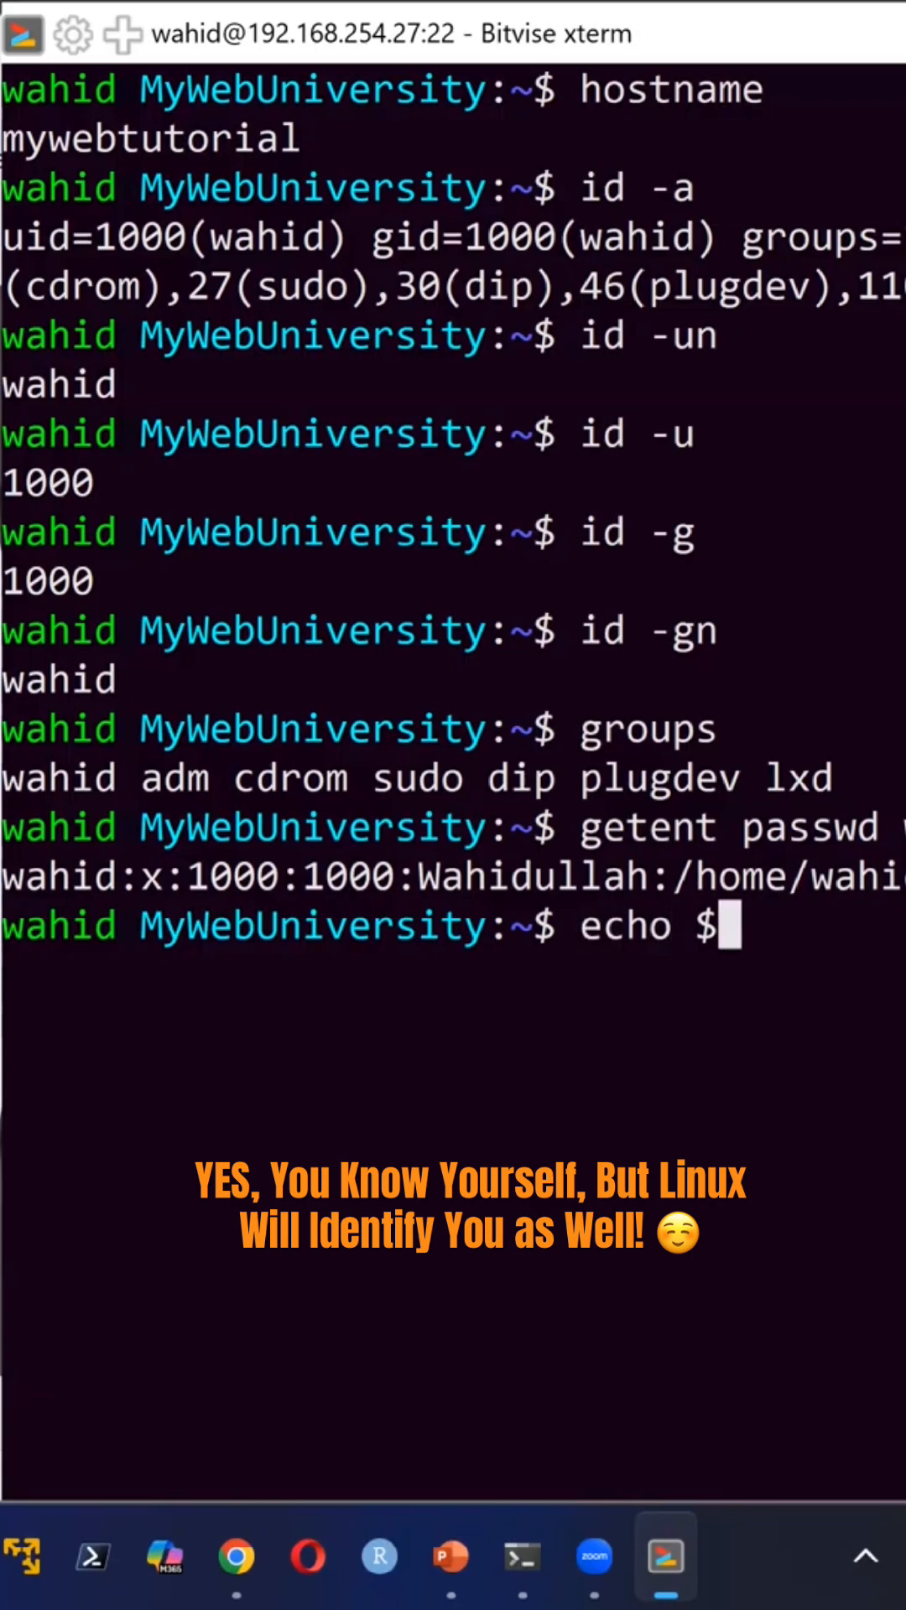
key(Return)
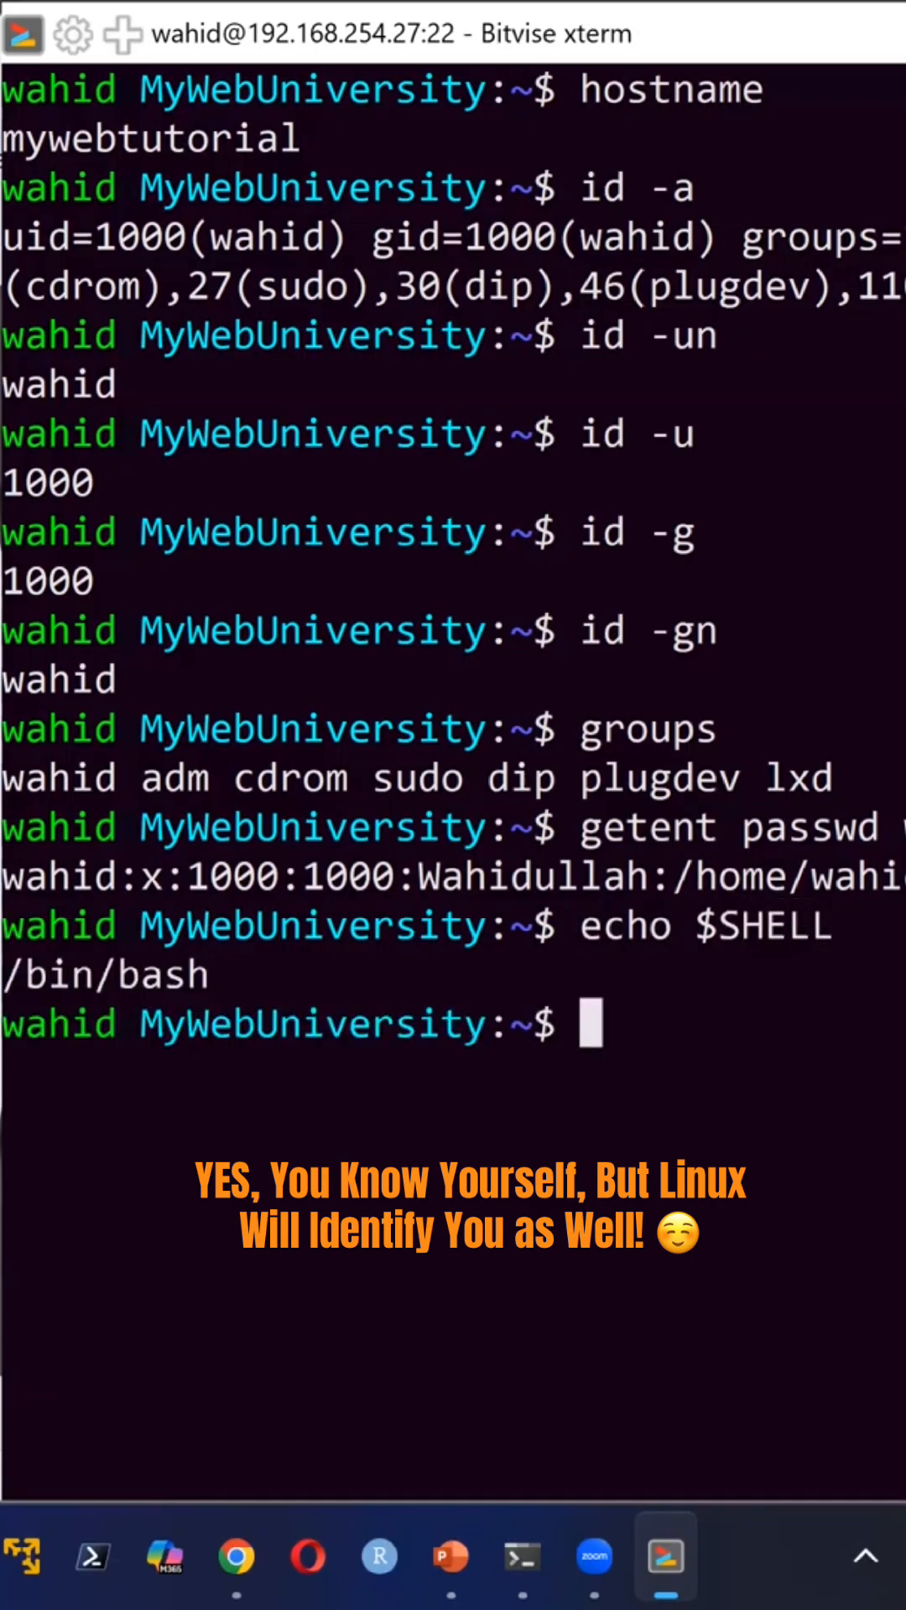
text(echo $ho)
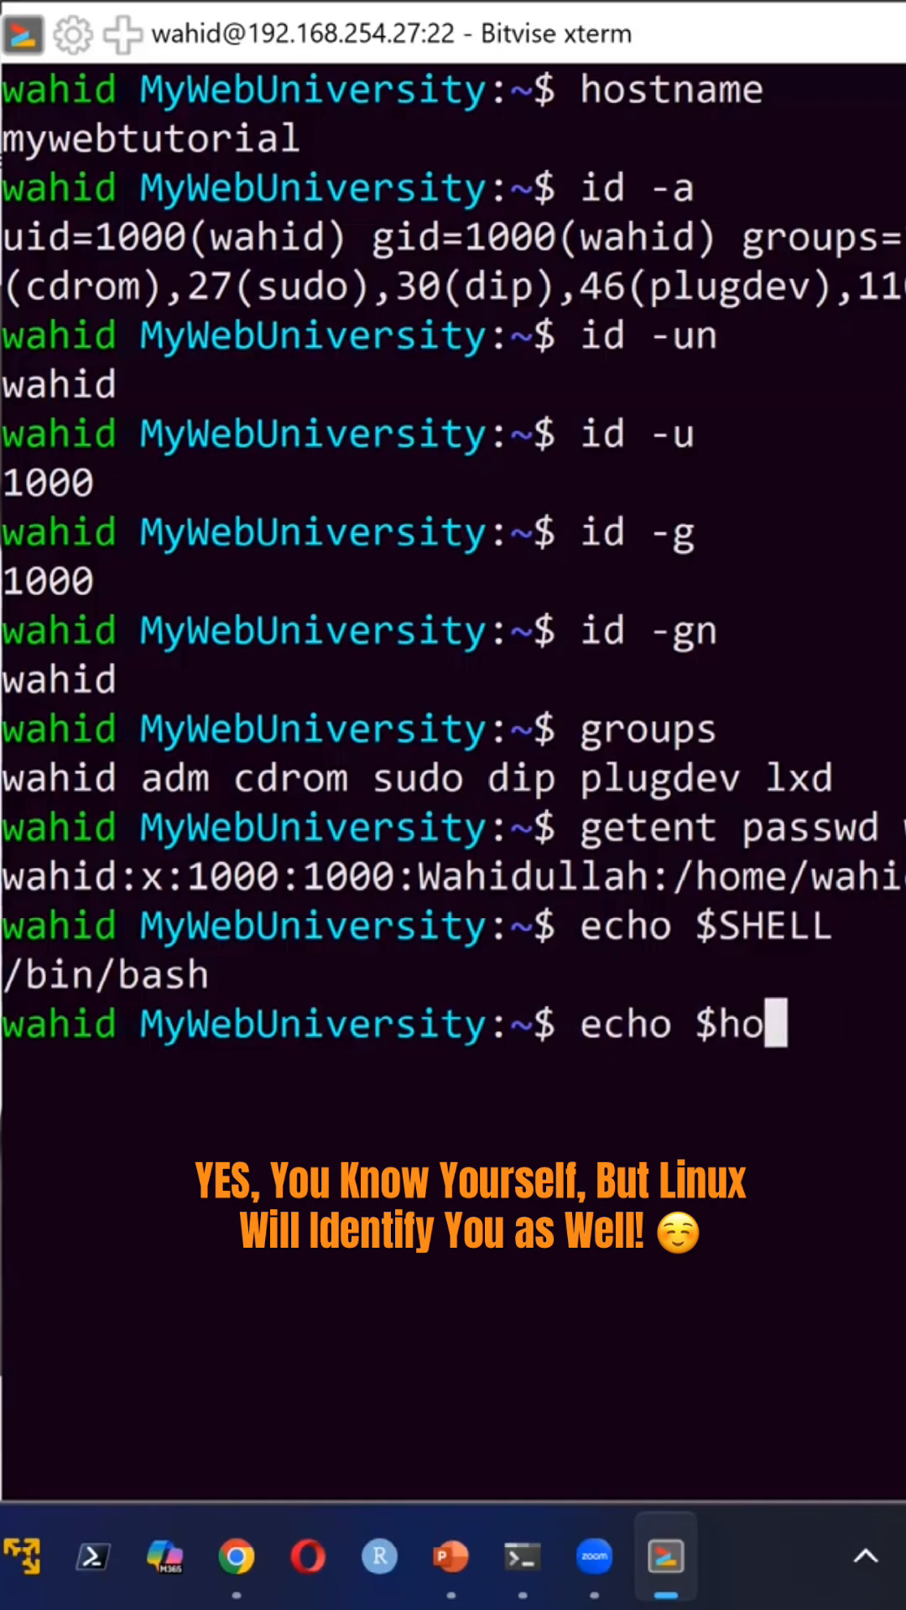
text(ME)
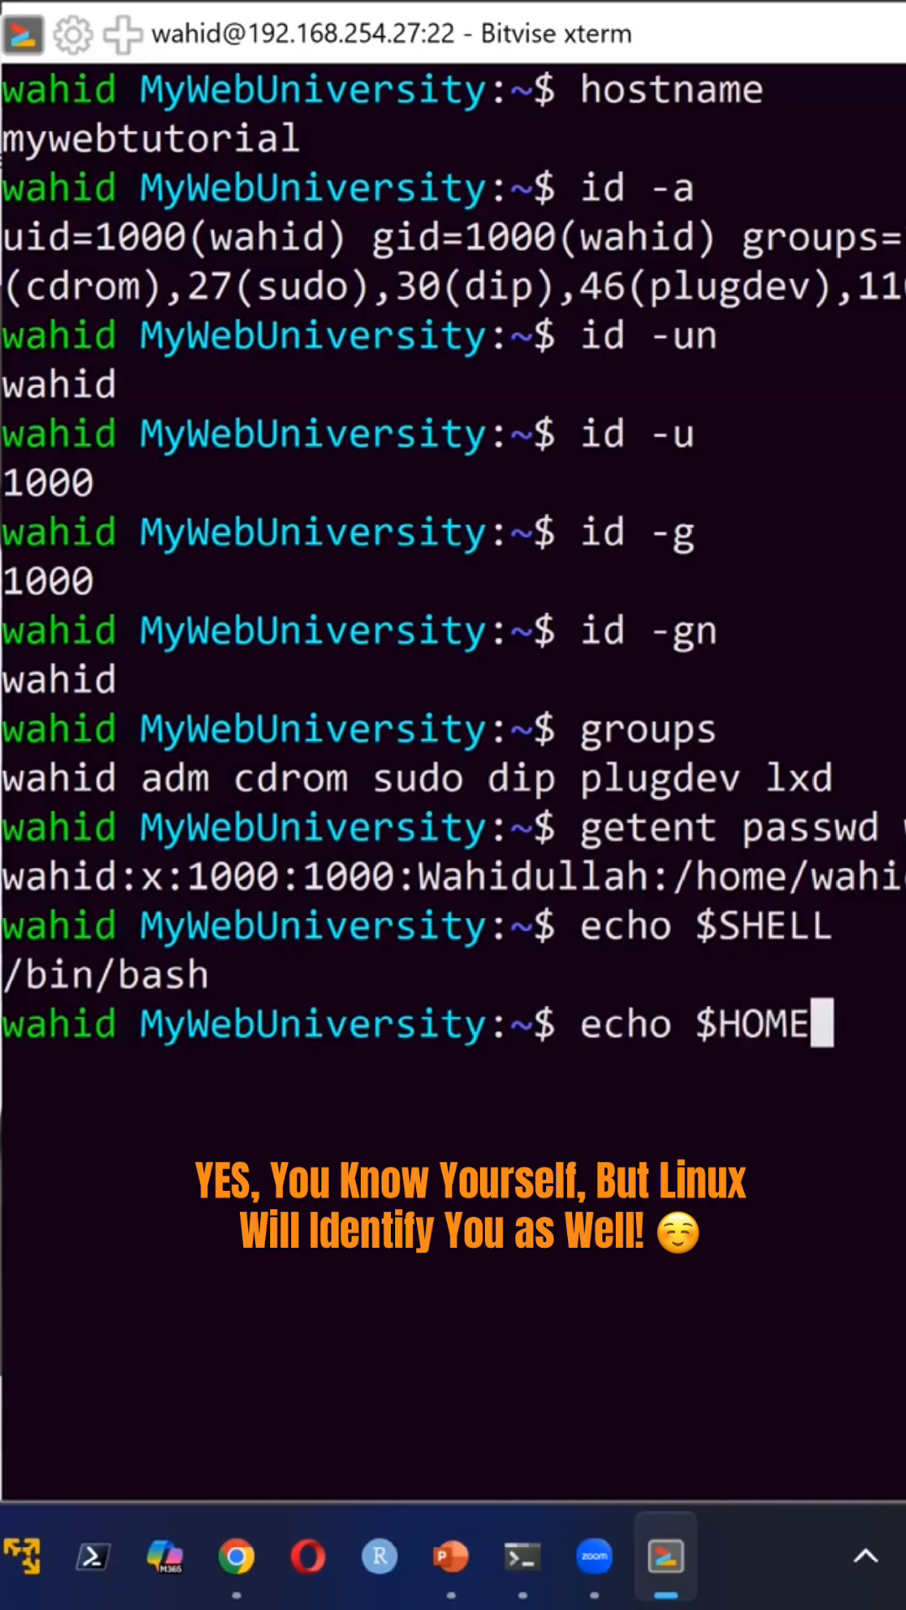
key(Return)
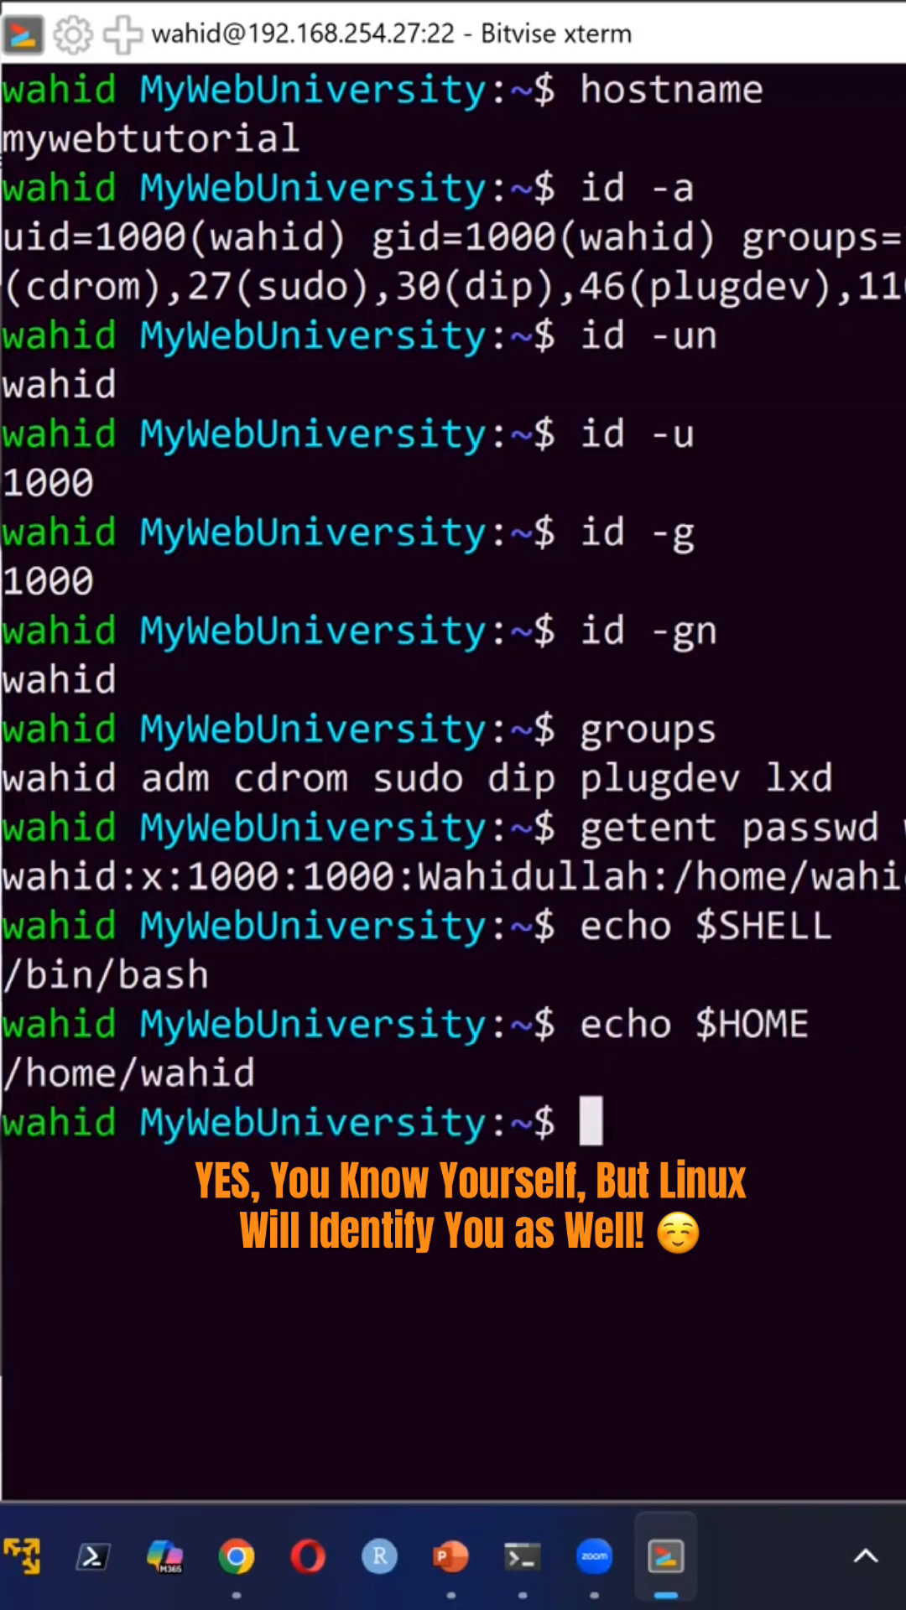